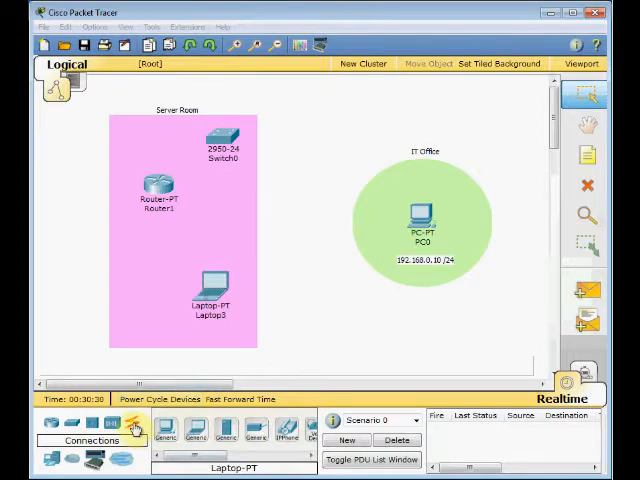
Cable Laptop0 to Router0 with a console cable and bring up Laptop0's device window
{"action": "left_click", "coordinate": [196, 430]}
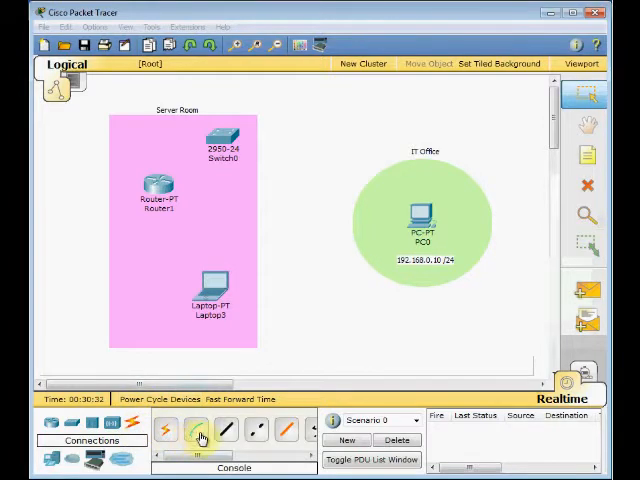
{"action": "left_click", "coordinate": [196, 430]}
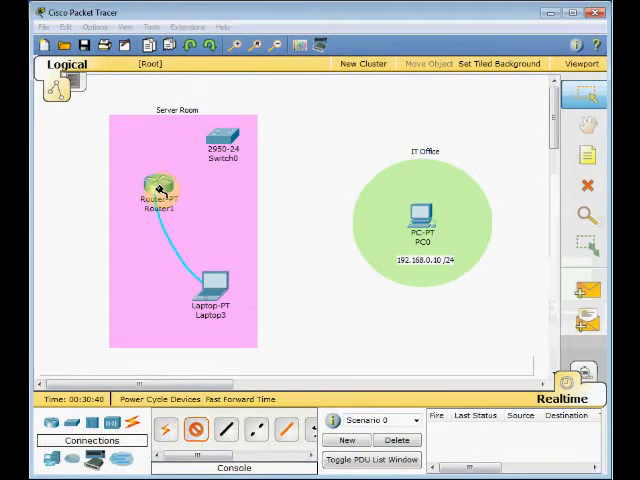
{"action": "left_click", "coordinate": [160, 198]}
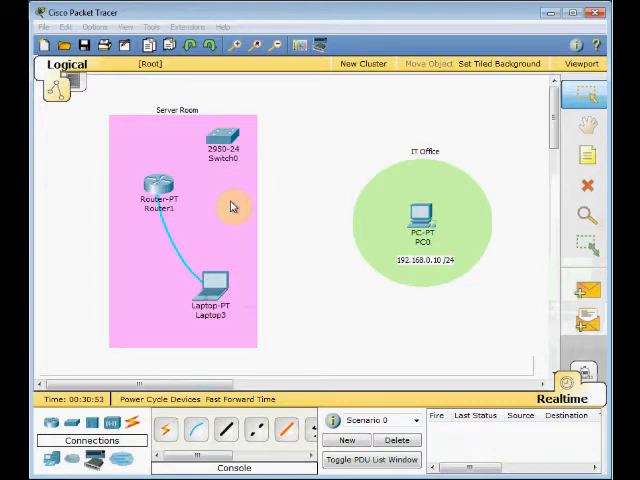
{"action": "mouse_move", "coordinate": [190, 184]}
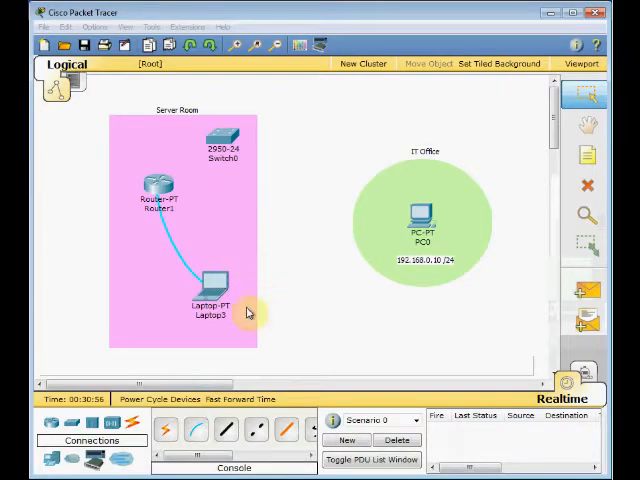
{"action": "double_click", "coordinate": [208, 284]}
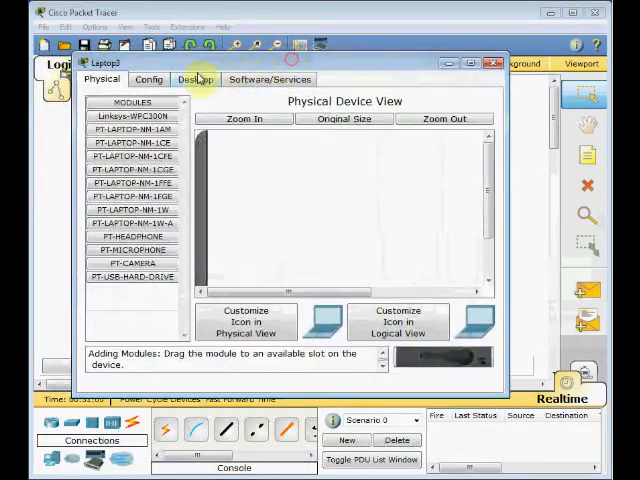
Go to Laptop0's Desktop applications to reach the Terminal tool at default 9600 bps settings
{"action": "left_click", "coordinate": [196, 80]}
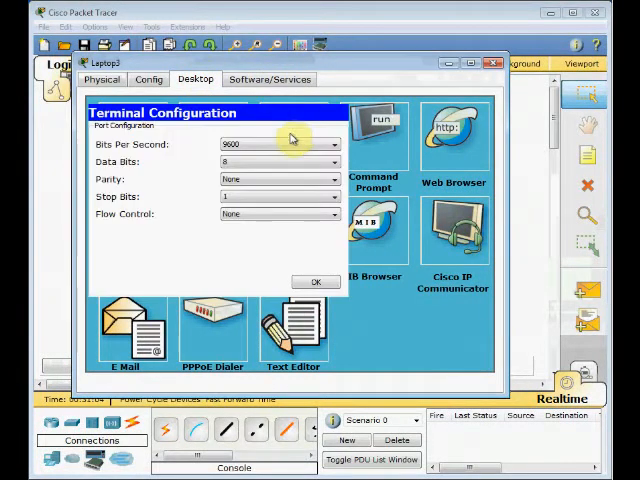
{"action": "mouse_move", "coordinate": [164, 204]}
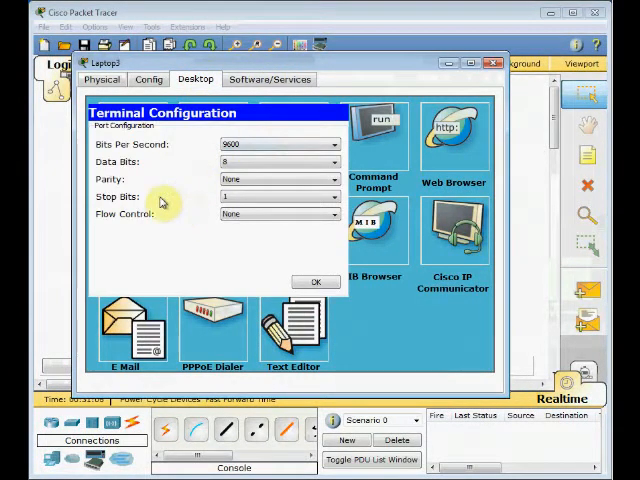
{"action": "mouse_move", "coordinate": [158, 196]}
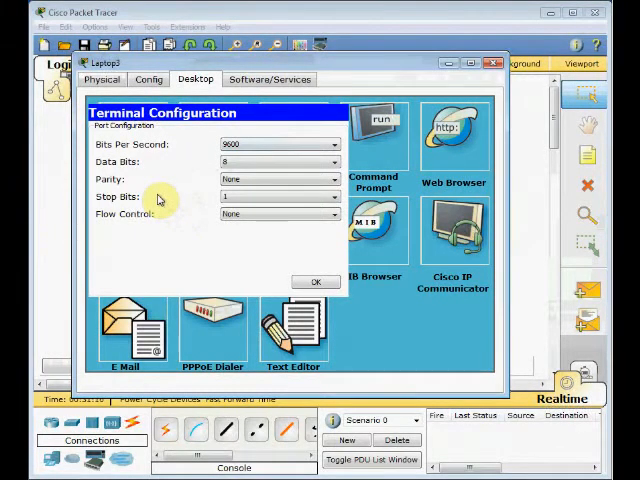
{"action": "mouse_move", "coordinate": [190, 228]}
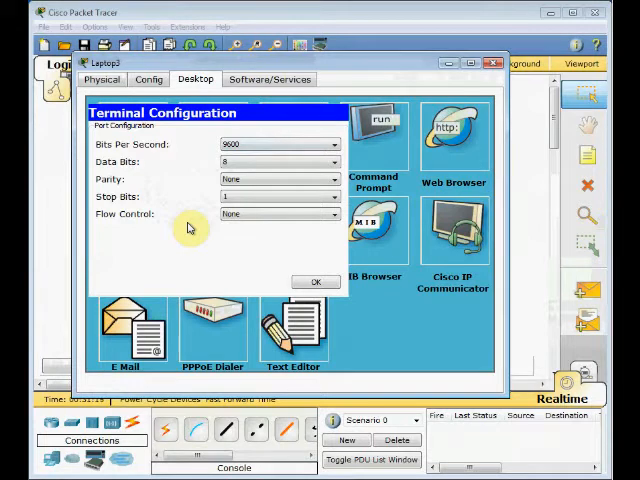
{"action": "mouse_move", "coordinate": [198, 152]}
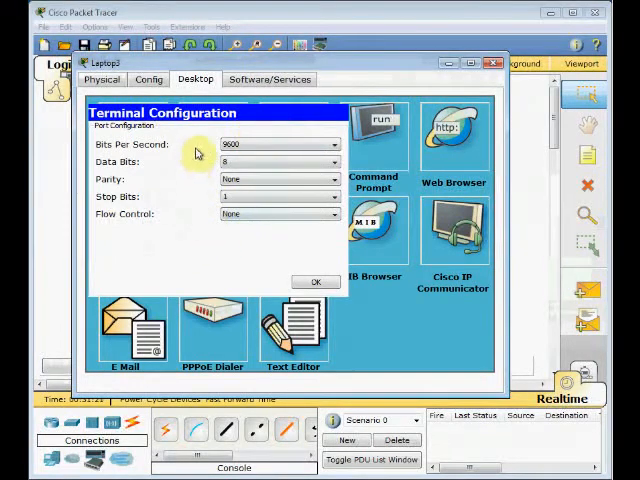
{"action": "mouse_move", "coordinate": [204, 256]}
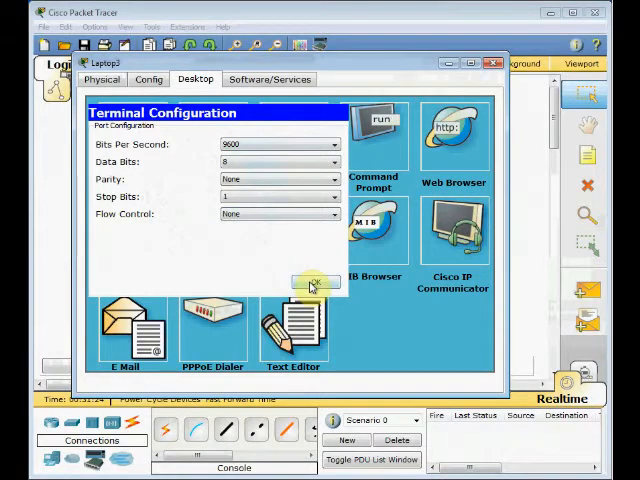
Start the console, run enable, configure terminal and hostname Router01, then close Laptop0's window
{"action": "left_click", "coordinate": [314, 282]}
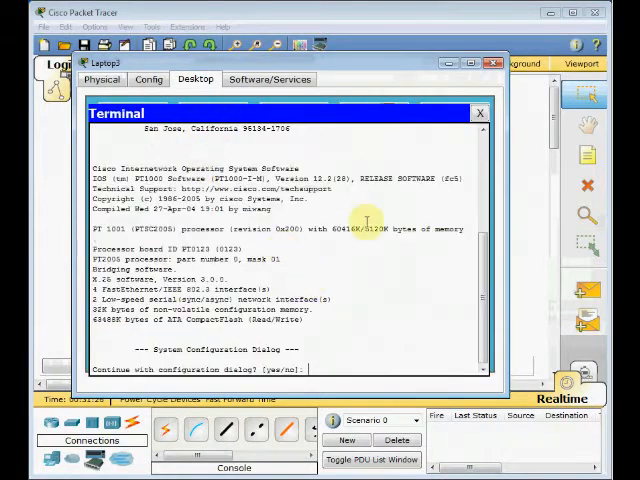
{"action": "mouse_move", "coordinate": [308, 282]}
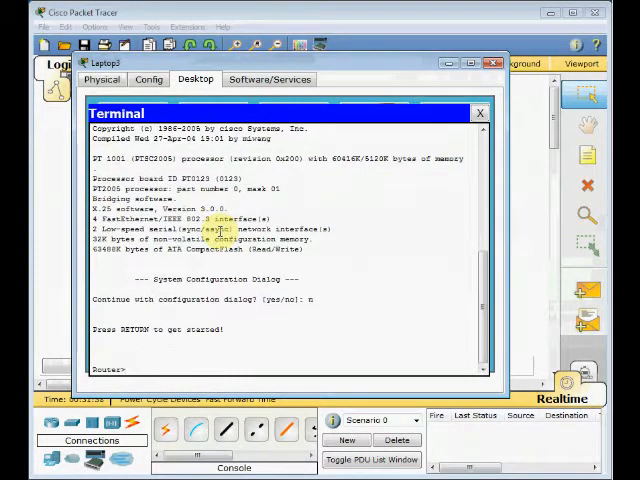
{"action": "type", "text": "en"}
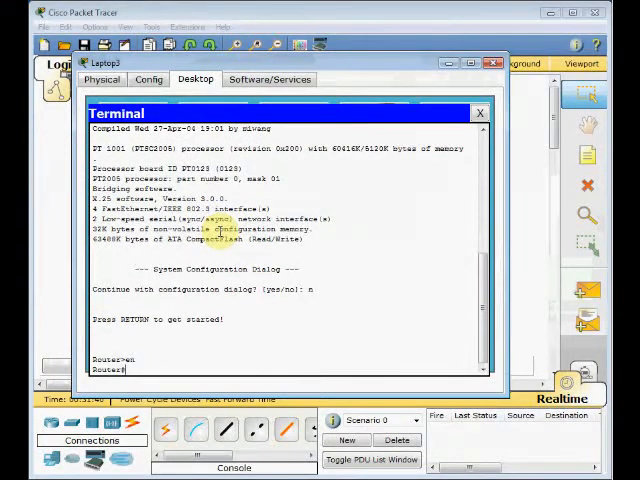
{"action": "type", "text": "conf t"}
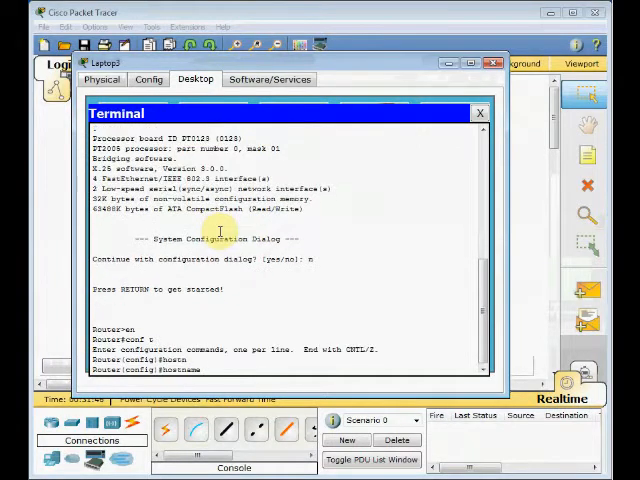
{"action": "type", "text": "Router01"}
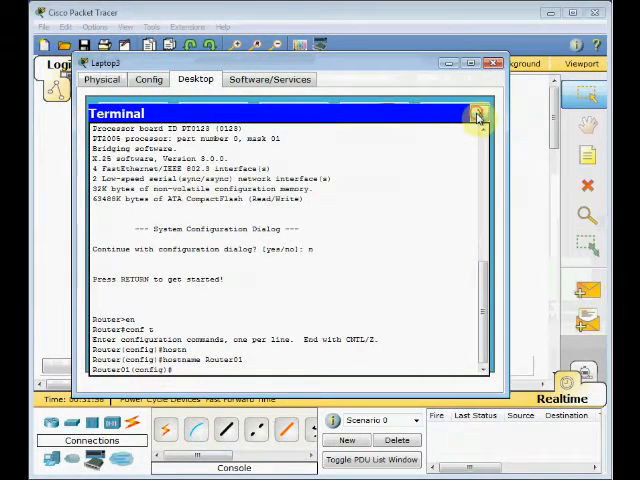
{"action": "left_click", "coordinate": [480, 116]}
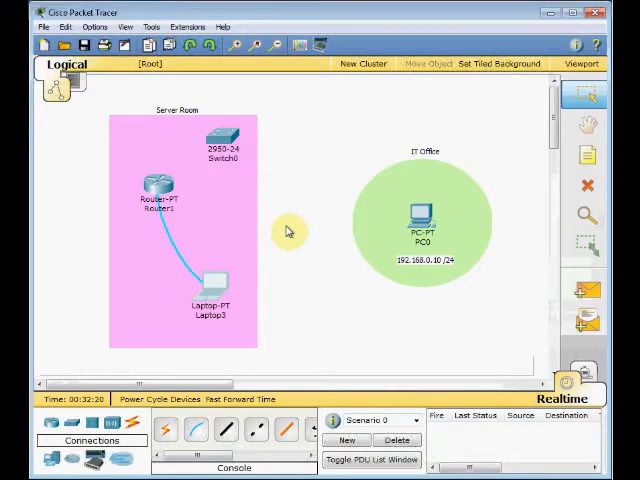
{"action": "left_click", "coordinate": [226, 430]}
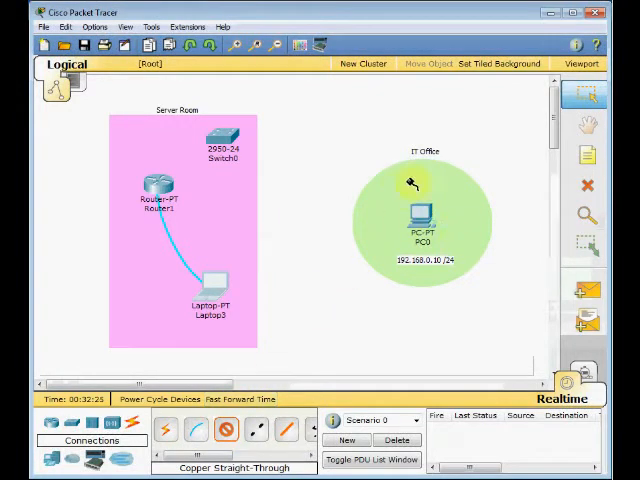
{"action": "left_click", "coordinate": [420, 216]}
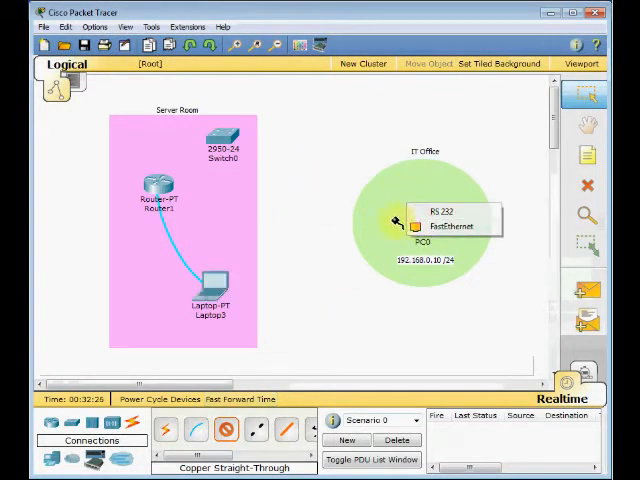
{"action": "left_click", "coordinate": [444, 226]}
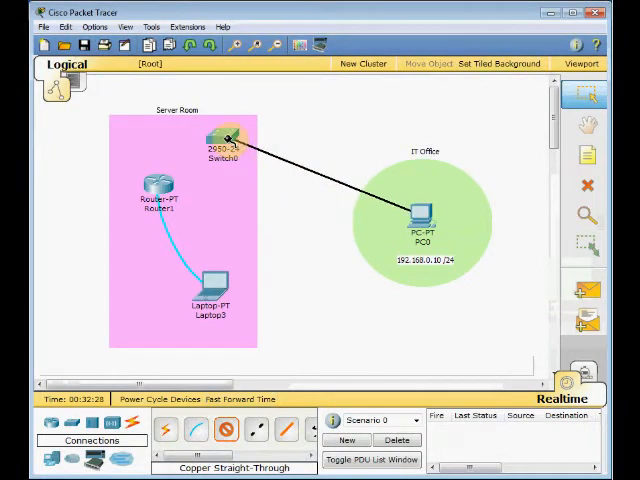
{"action": "left_click", "coordinate": [224, 140]}
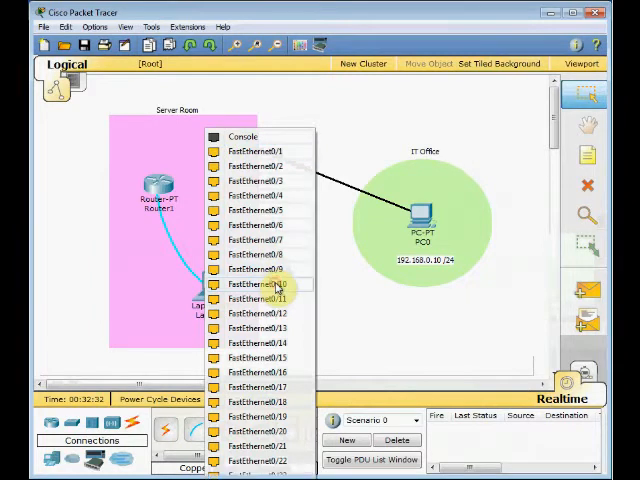
{"action": "left_click", "coordinate": [254, 284]}
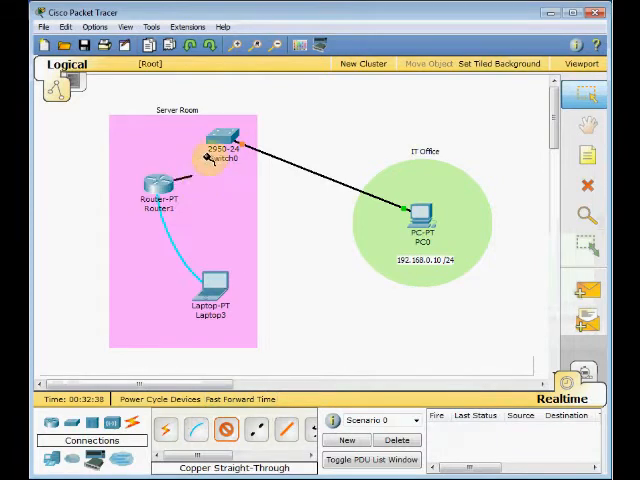
{"action": "left_click", "coordinate": [216, 148]}
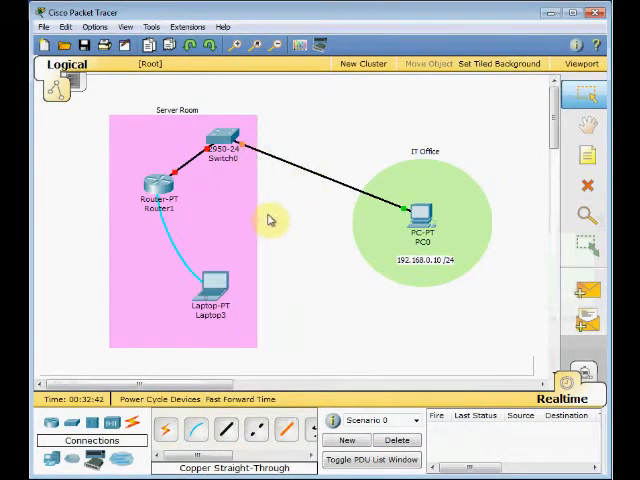
{"action": "mouse_move", "coordinate": [308, 232]}
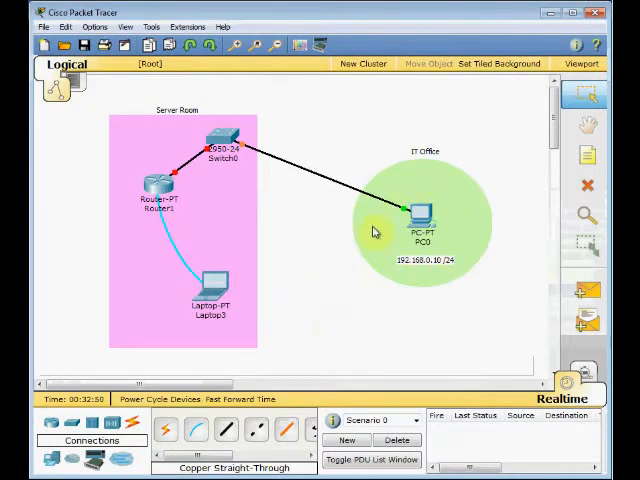
{"action": "mouse_move", "coordinate": [330, 272]}
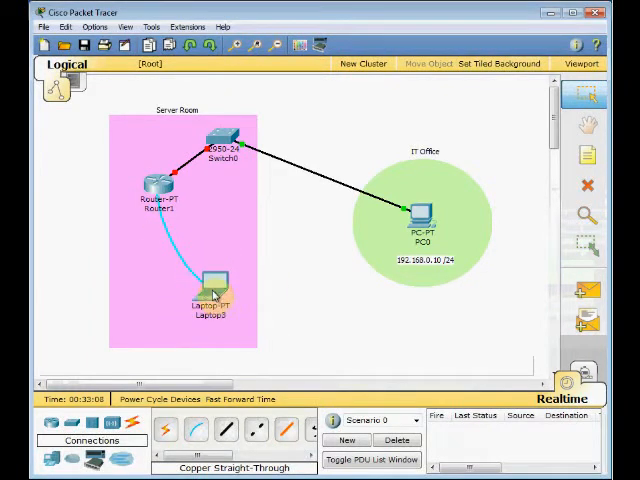
Bring up Laptop2's device window and its Terminal Configuration for the console port
{"action": "double_click", "coordinate": [212, 290]}
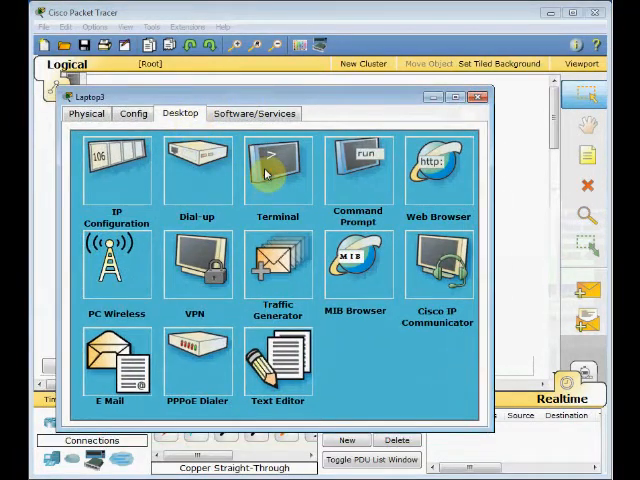
{"action": "left_click", "coordinate": [276, 164]}
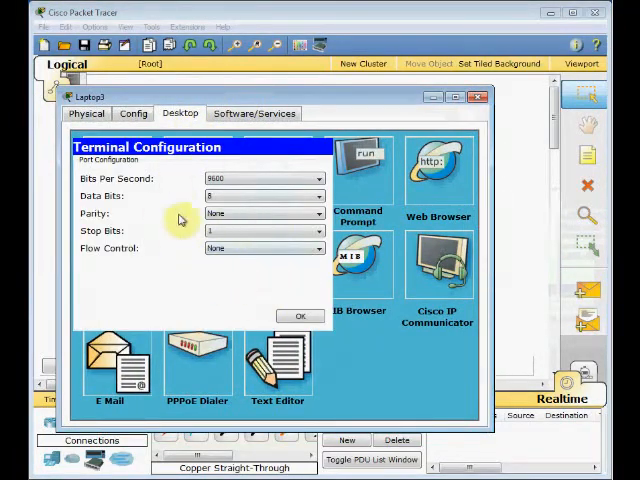
{"action": "mouse_move", "coordinate": [246, 300]}
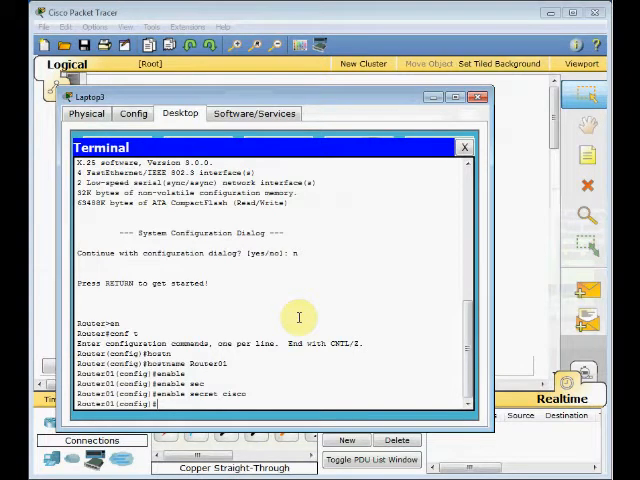
{"action": "type", "text": "line vty"}
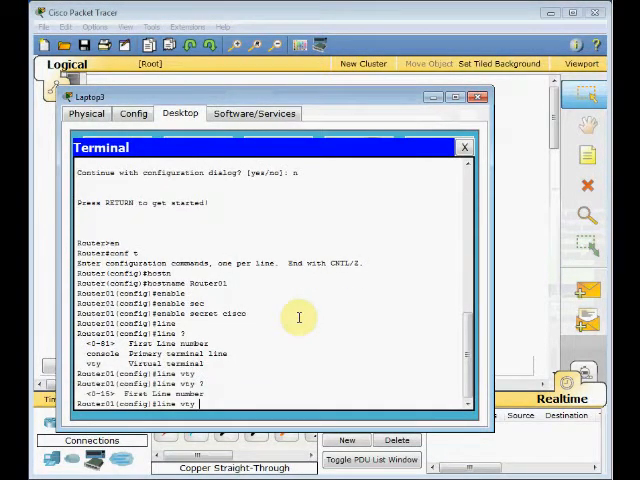
{"action": "type", "text": "0"}
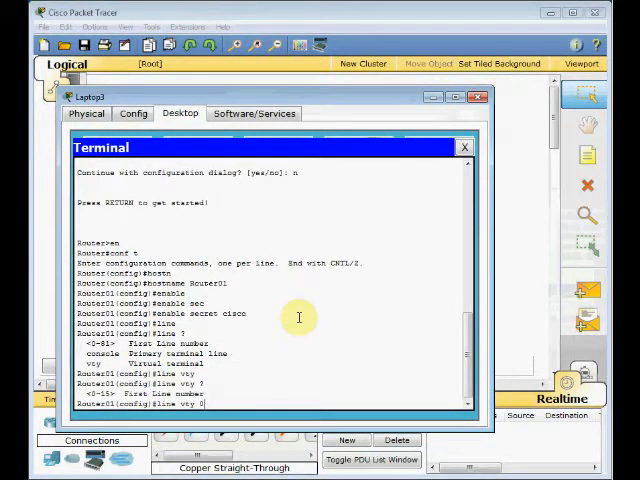
{"action": "type", "text": "4"}
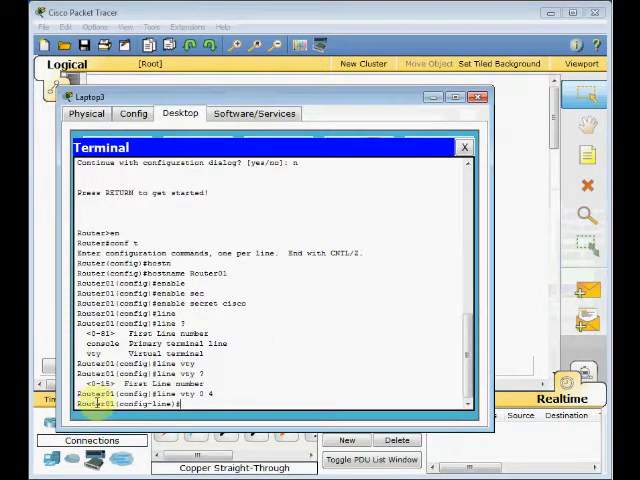
{"action": "mouse_move", "coordinate": [288, 282]}
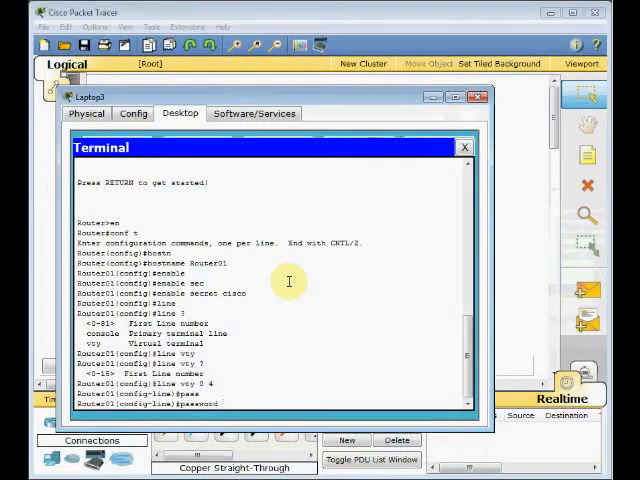
{"action": "type", "text": "cisco1"}
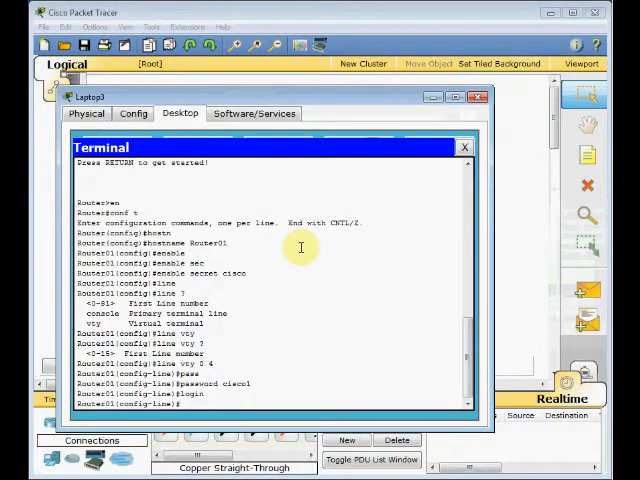
{"action": "mouse_move", "coordinate": [442, 160]}
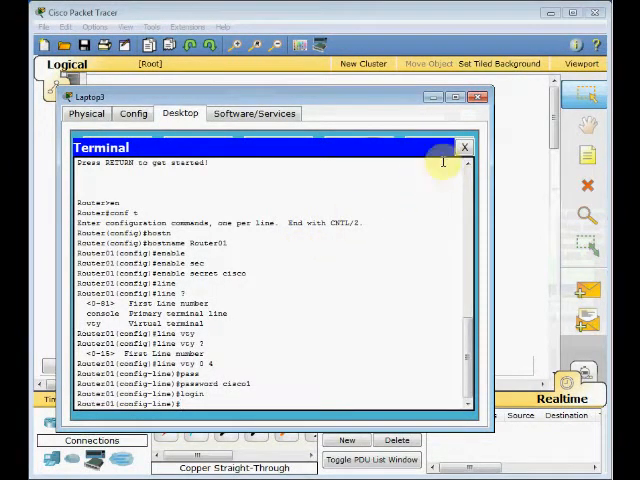
{"action": "left_click", "coordinate": [464, 148]}
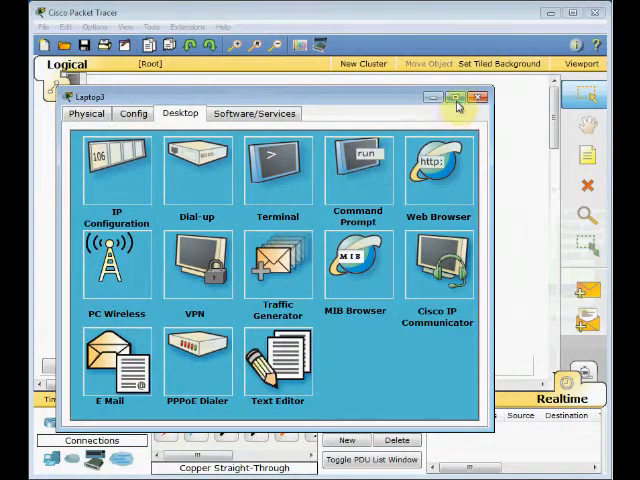
Reconnect the console and give int fa 0/0 address 192.168.0.1 255.255.255.0 with no shutdown
{"action": "left_click", "coordinate": [276, 170]}
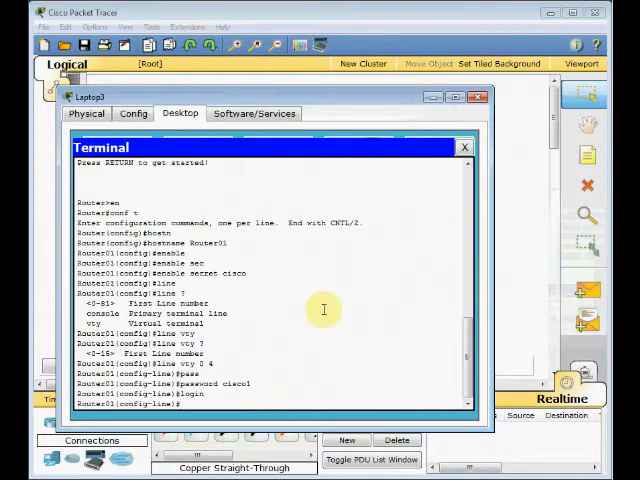
{"action": "mouse_move", "coordinate": [342, 260]}
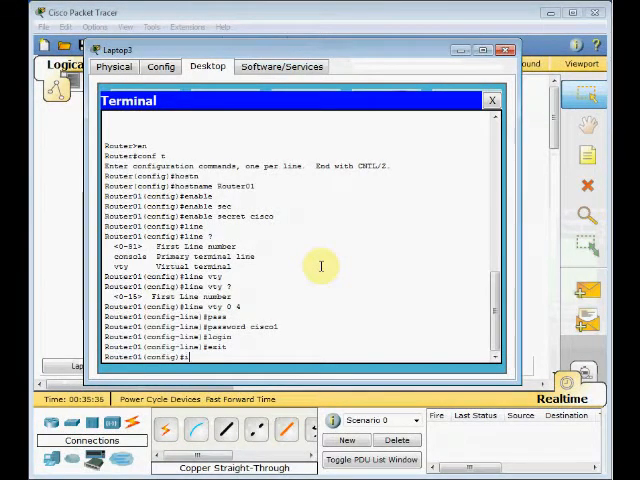
{"action": "type", "text": "int fa 0/0"}
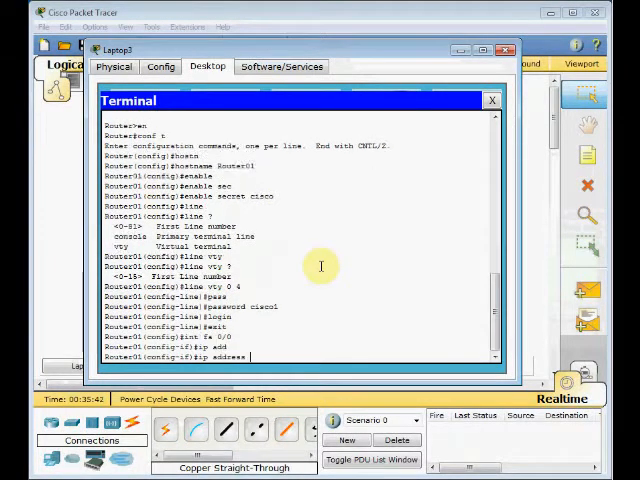
{"action": "type", "text": "192"}
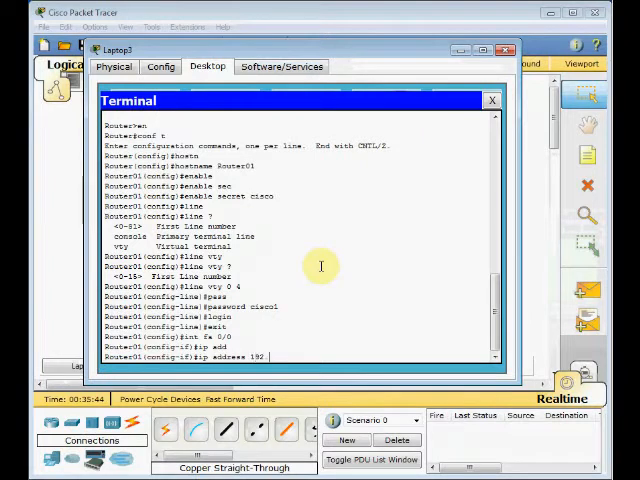
{"action": "type", "text": "168.0.1 2"}
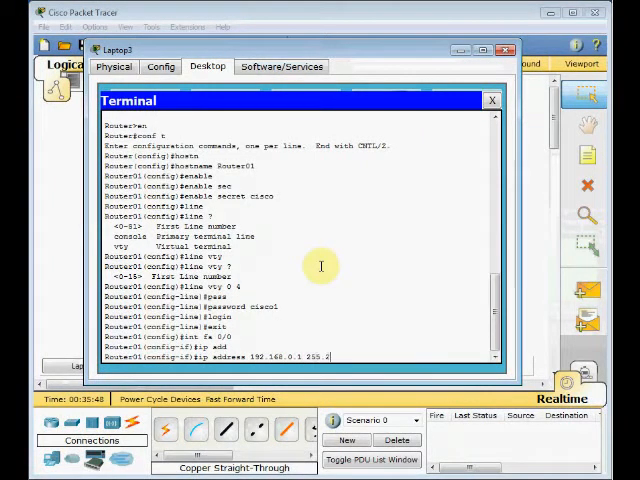
{"action": "type", "text": "55.255.0"}
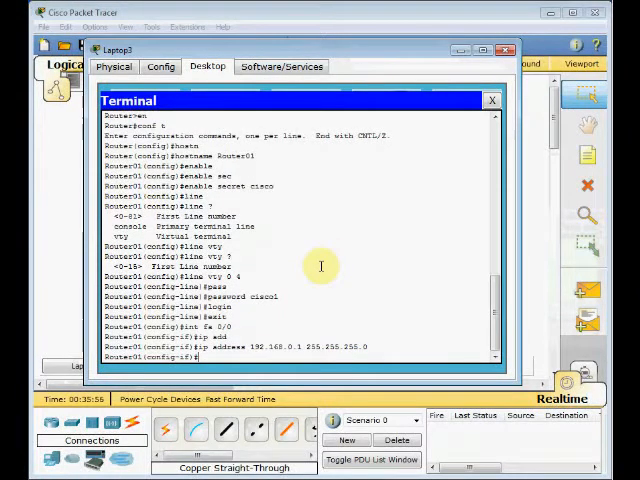
{"action": "type", "text": "no shu"}
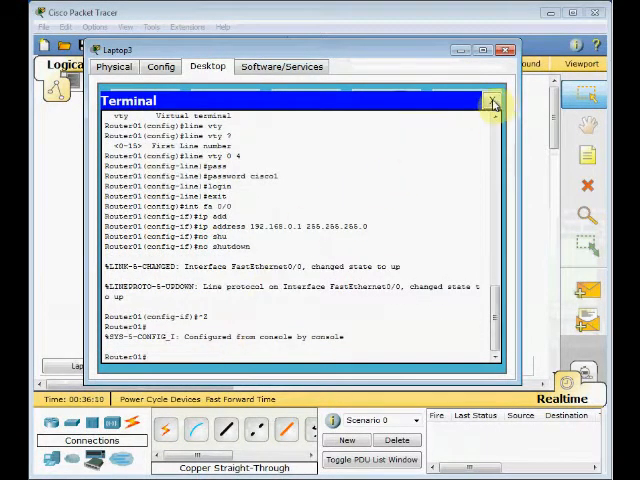
Close Laptop2's window to return to the topology with router, switch, Laptop2 and PC0
{"action": "left_click", "coordinate": [492, 104]}
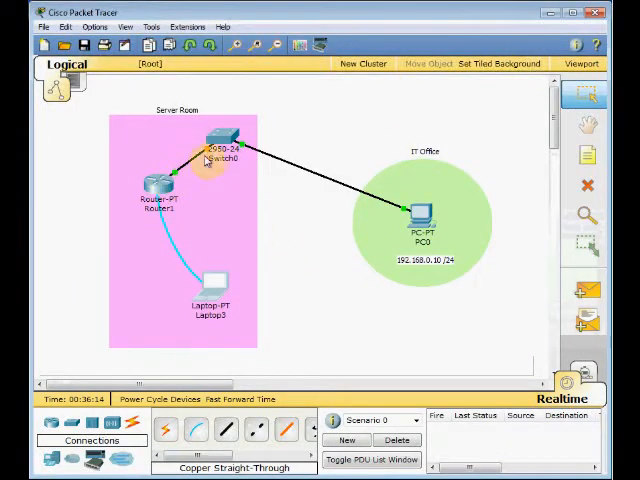
{"action": "mouse_move", "coordinate": [216, 180]}
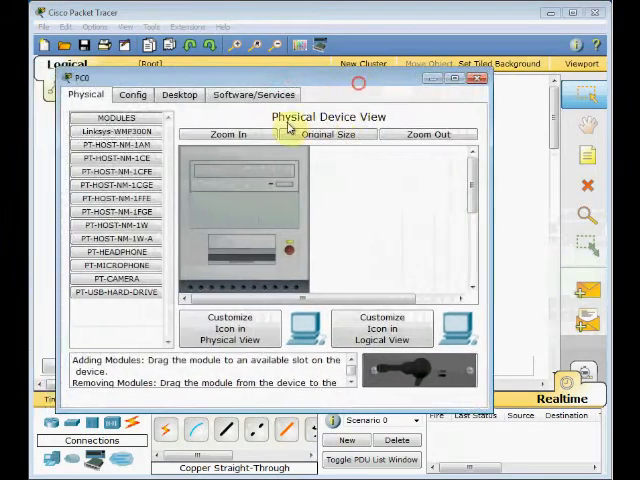
Enter PC0's static IP 192.168.0.10, mask 255.255.255.0, gateway 192.168.0.1 and close IP Configuration
{"action": "left_click", "coordinate": [180, 94]}
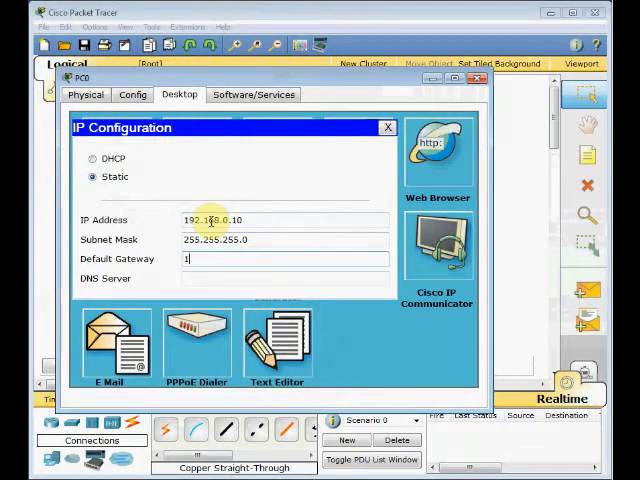
{"action": "type", "text": "92.168.0.1"}
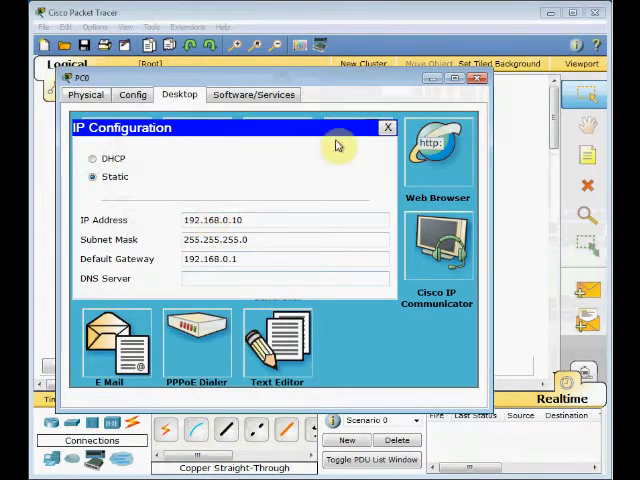
{"action": "left_click", "coordinate": [388, 128]}
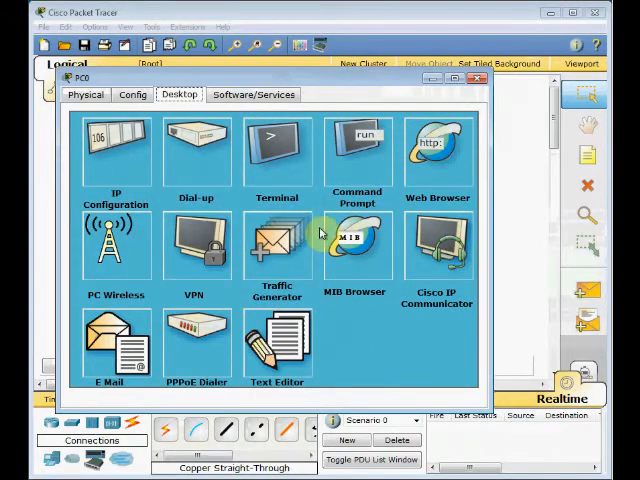
Run ipconfig and ping 192.168.0.1 from PC0's command prompt, getting four replies
{"action": "left_click", "coordinate": [356, 152]}
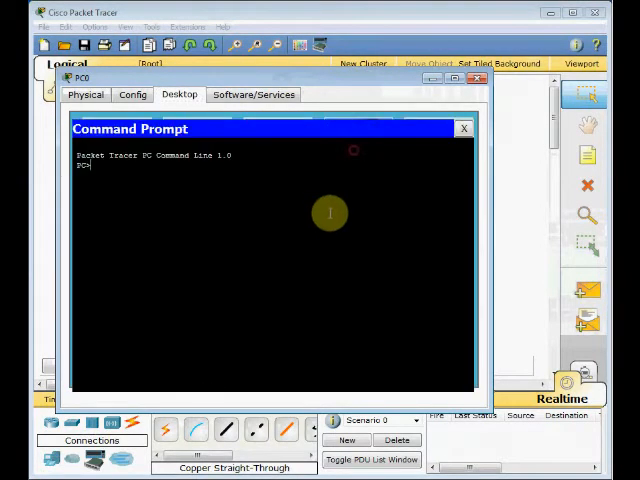
{"action": "type", "text": "ipconf"}
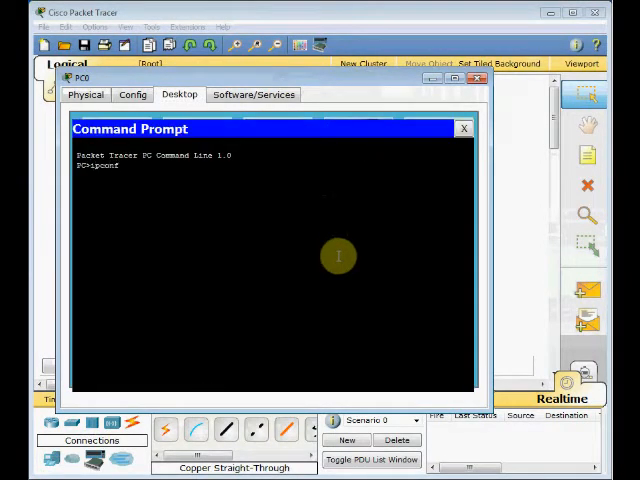
{"action": "key", "text": "Return"}
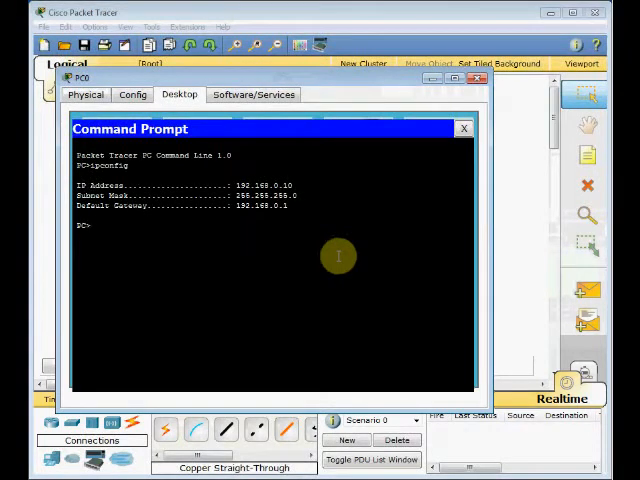
{"action": "type", "text": "ping"}
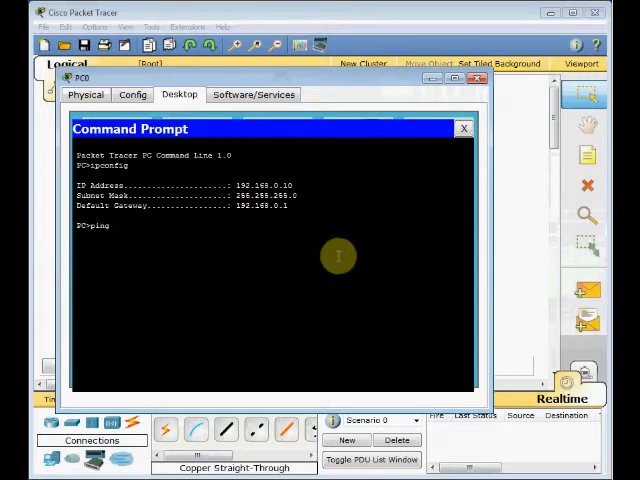
{"action": "type", "text": "192.168.0"}
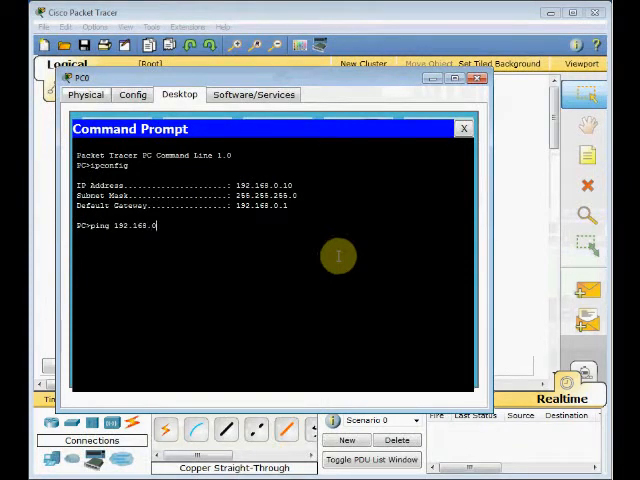
{"action": "key", "text": "Return"}
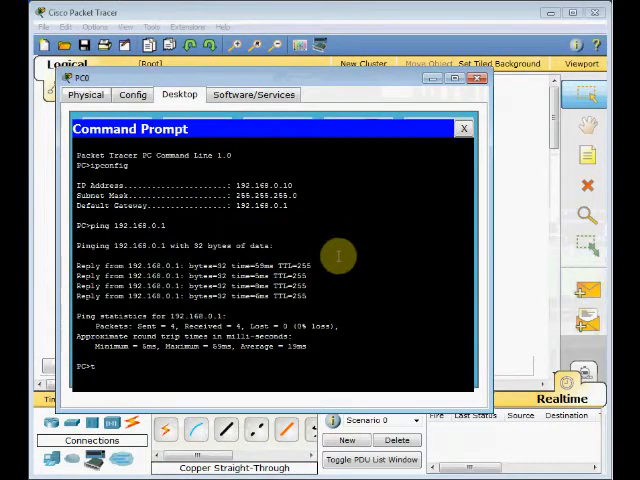
Telnet from PC0 to 192.168.0.1 and log in through to Router01's privileged prompt
{"action": "type", "text": "telnet 192.168"}
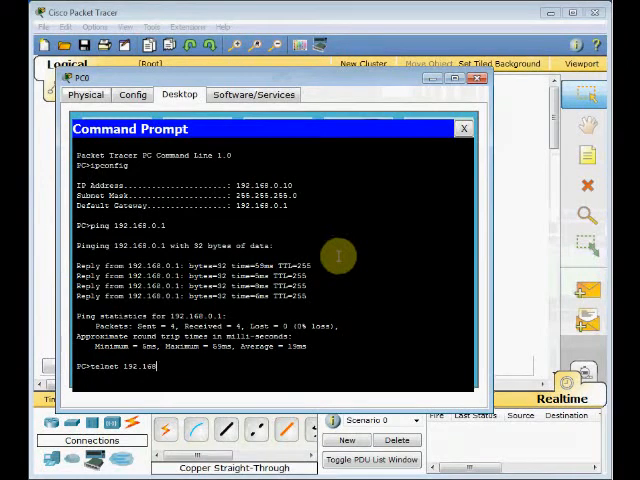
{"action": "type", "text": ".0.1"}
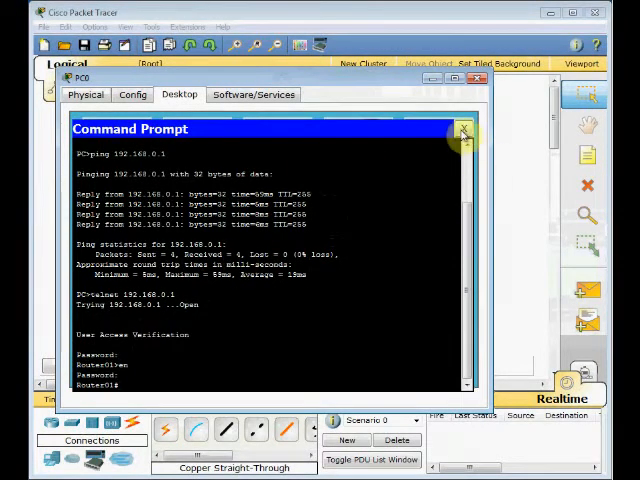
Close PC0's Command Prompt window
{"action": "left_click", "coordinate": [464, 132]}
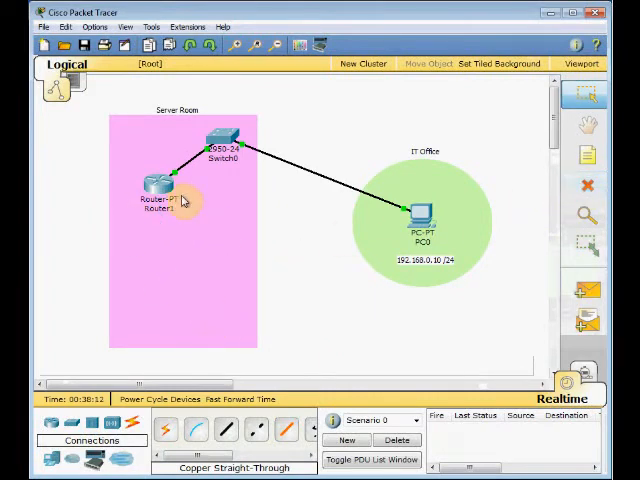
{"action": "mouse_move", "coordinate": [192, 268]}
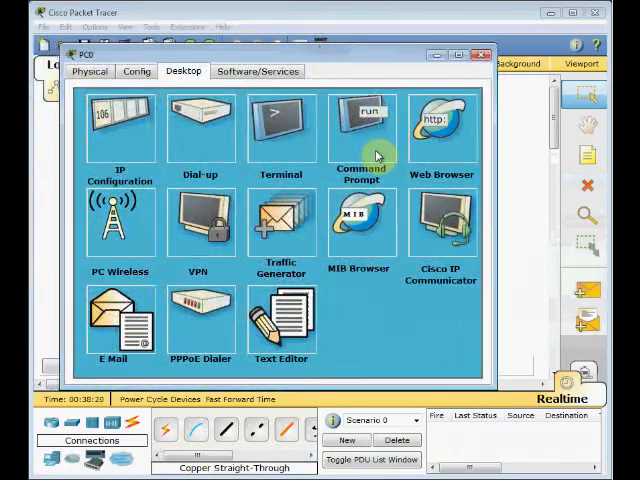
{"action": "mouse_move", "coordinate": [360, 140]}
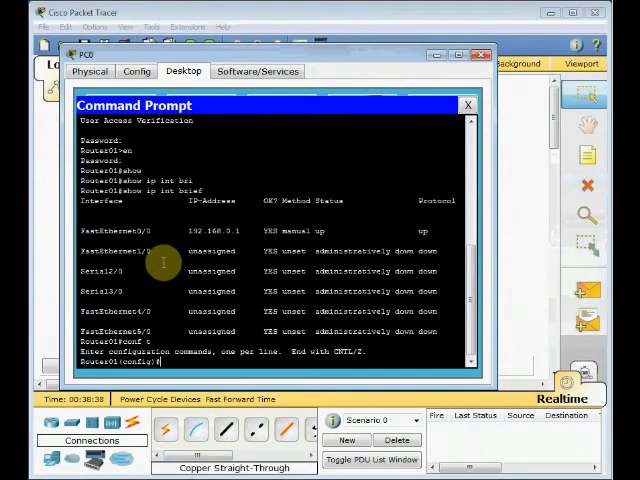
Rename the router to R01 with the hostname command, then close the Command Prompt
{"action": "type", "text": "host R01"}
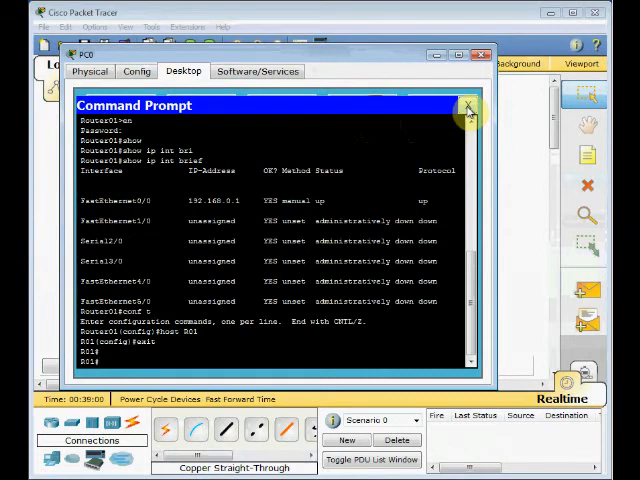
{"action": "left_click", "coordinate": [468, 108]}
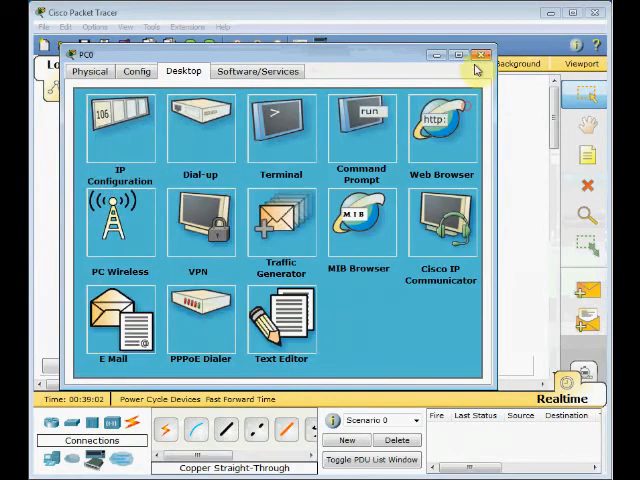
Close PC0's window, returning to the router, switch and PC0 topology
{"action": "left_click", "coordinate": [480, 54]}
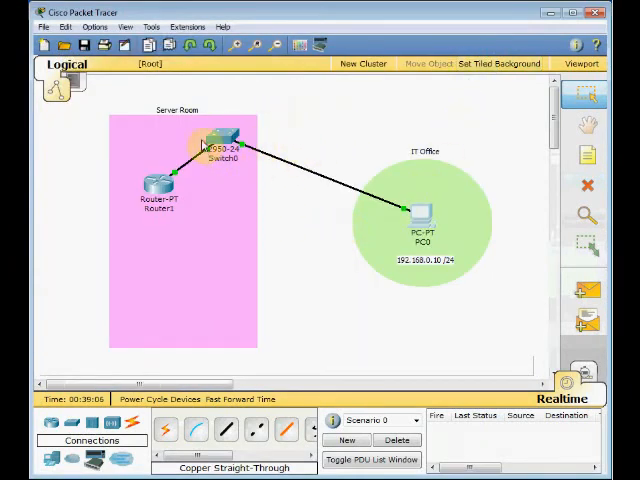
{"action": "mouse_move", "coordinate": [318, 158]}
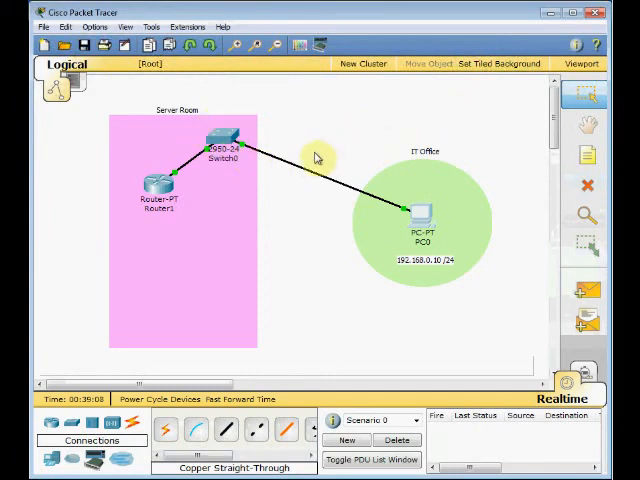
{"action": "mouse_move", "coordinate": [338, 144]}
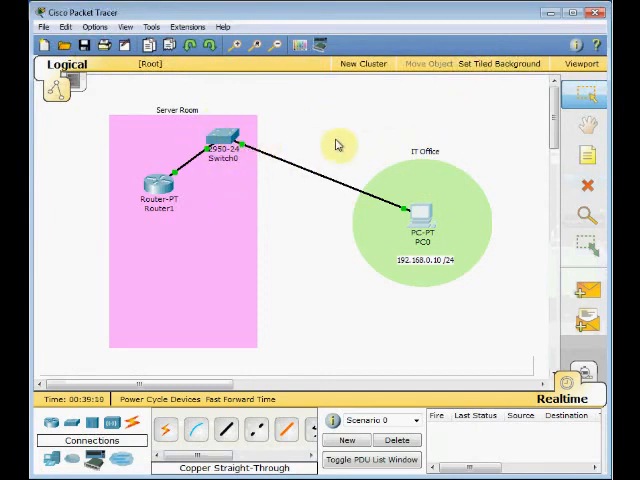
{"action": "mouse_move", "coordinate": [302, 196]}
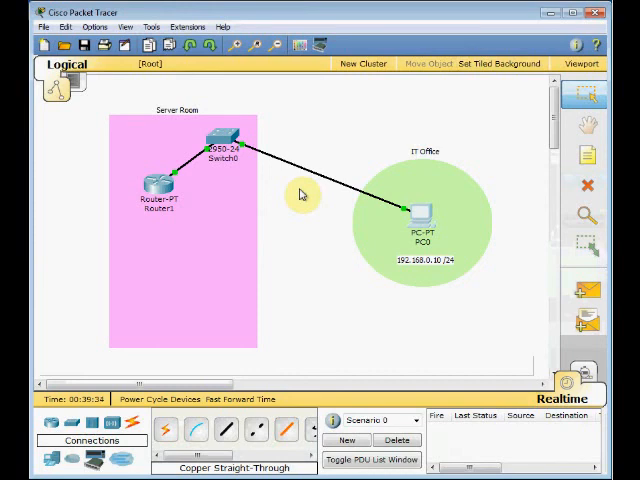
{"action": "mouse_move", "coordinate": [436, 172]}
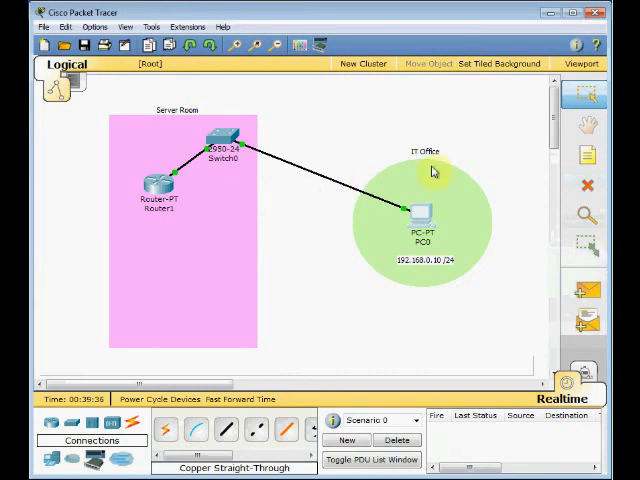